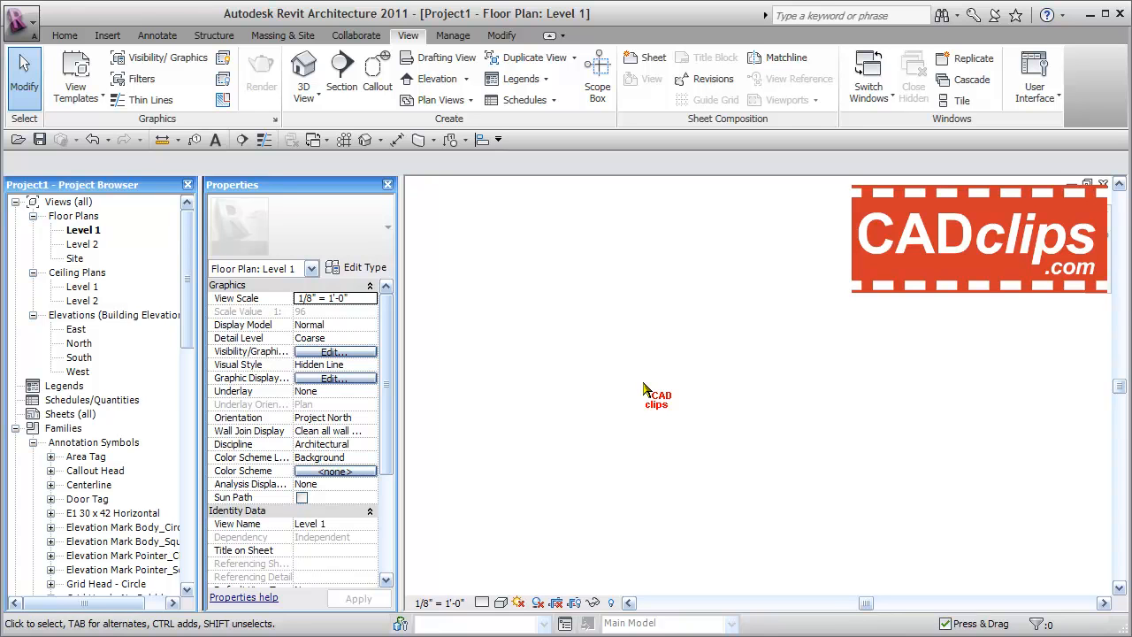
pyautogui.moveTo(339, 71)
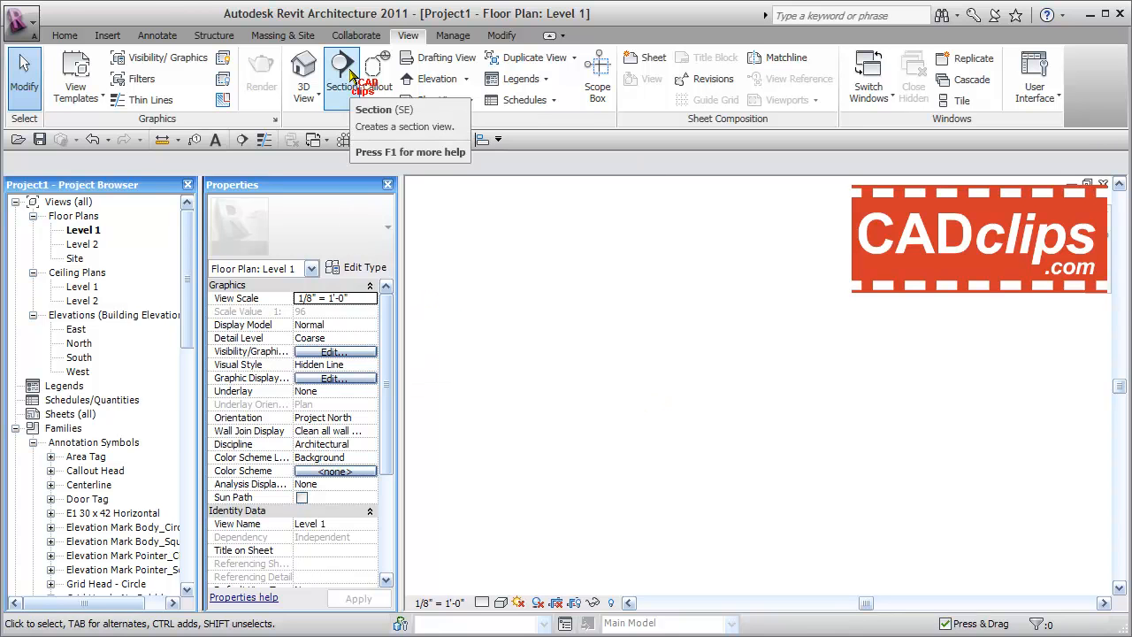
pyautogui.moveTo(549, 228)
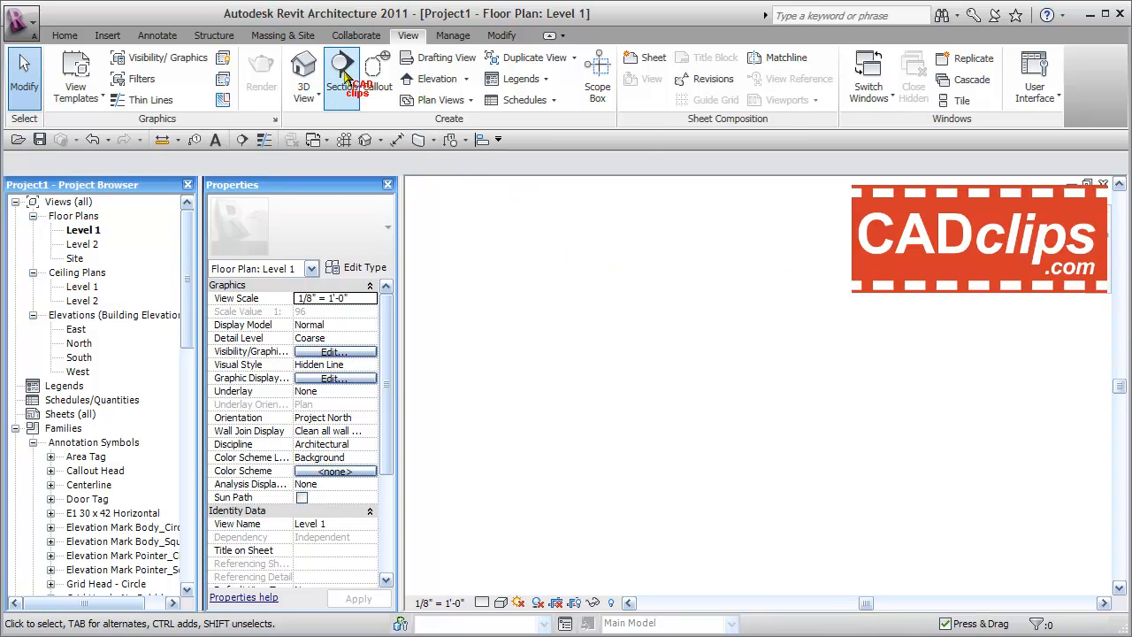
pyautogui.moveTo(343, 74)
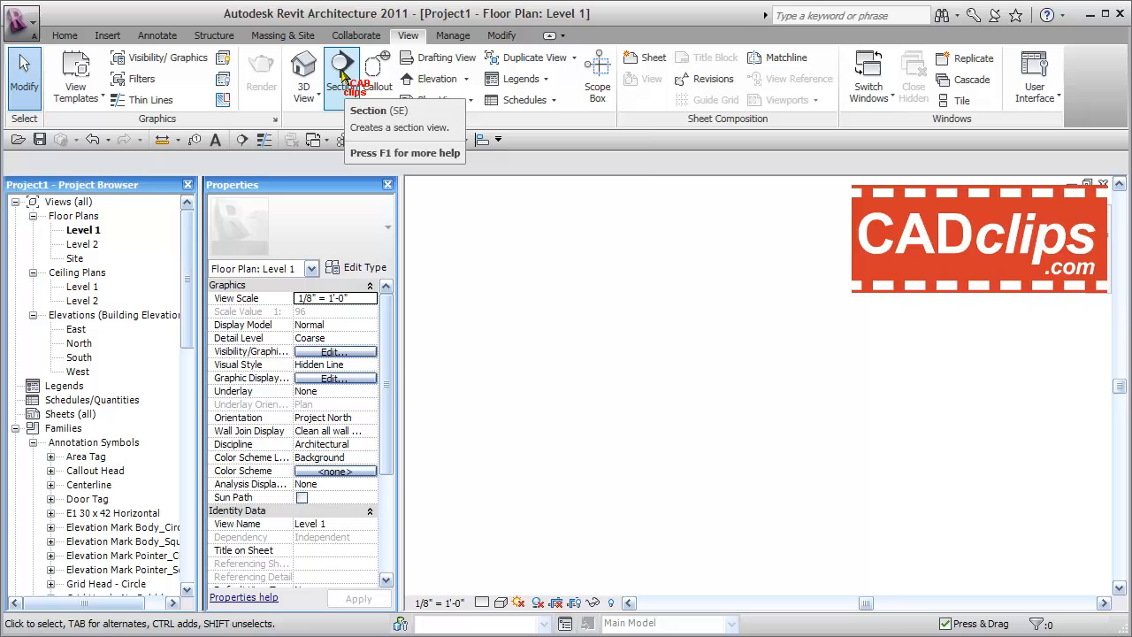
pyautogui.moveTo(792, 279)
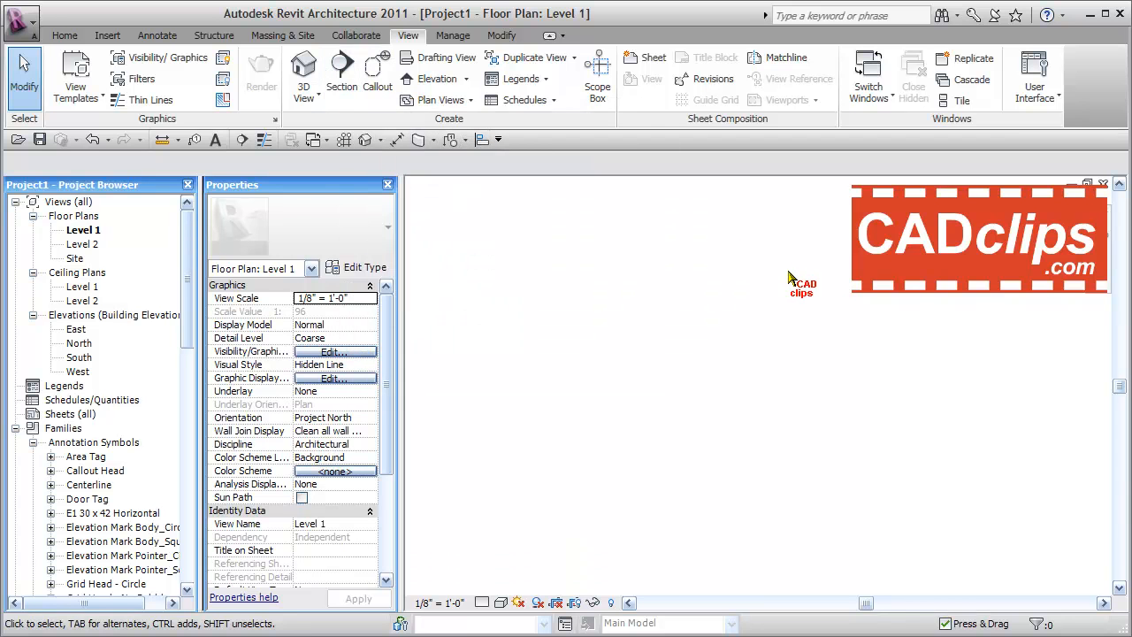
pyautogui.moveTo(343, 71)
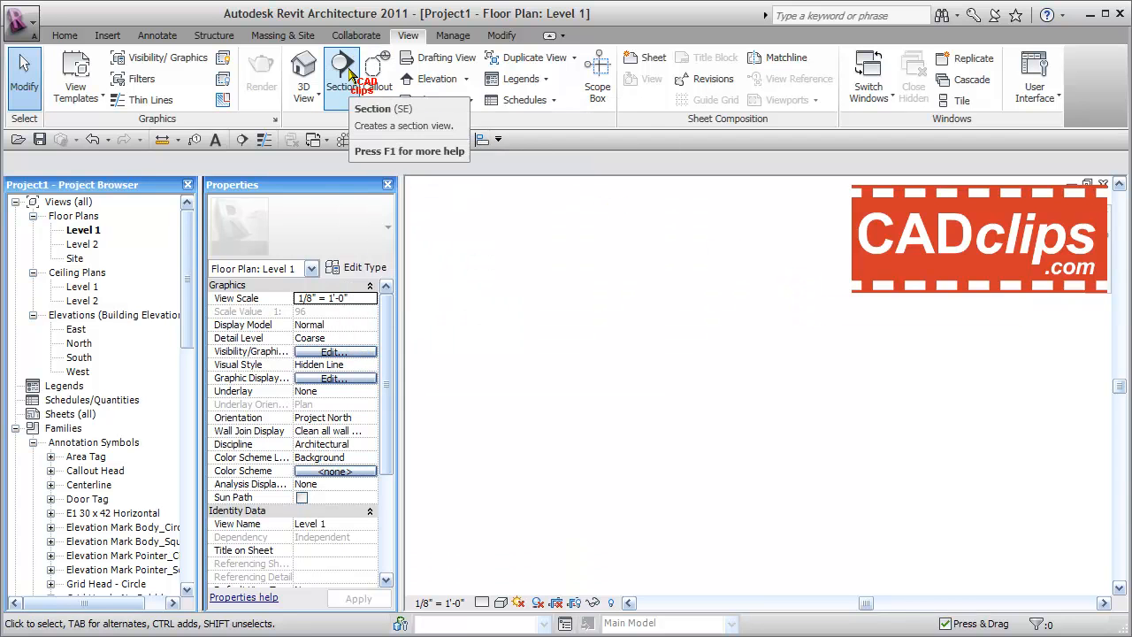
pyautogui.moveTo(580, 233)
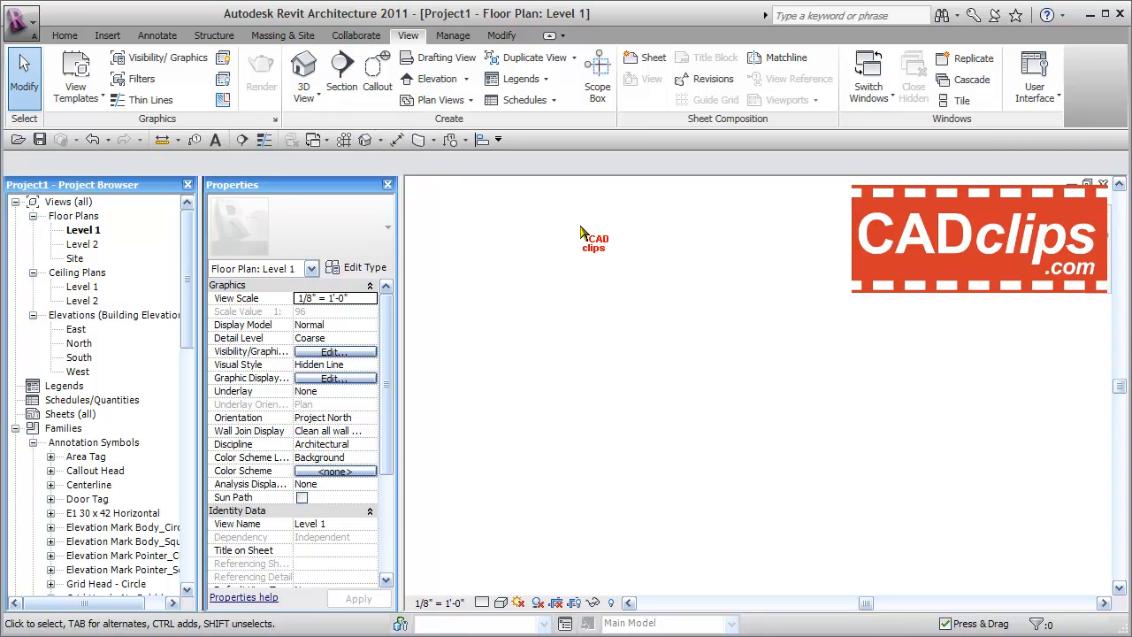
pyautogui.moveTo(575, 386)
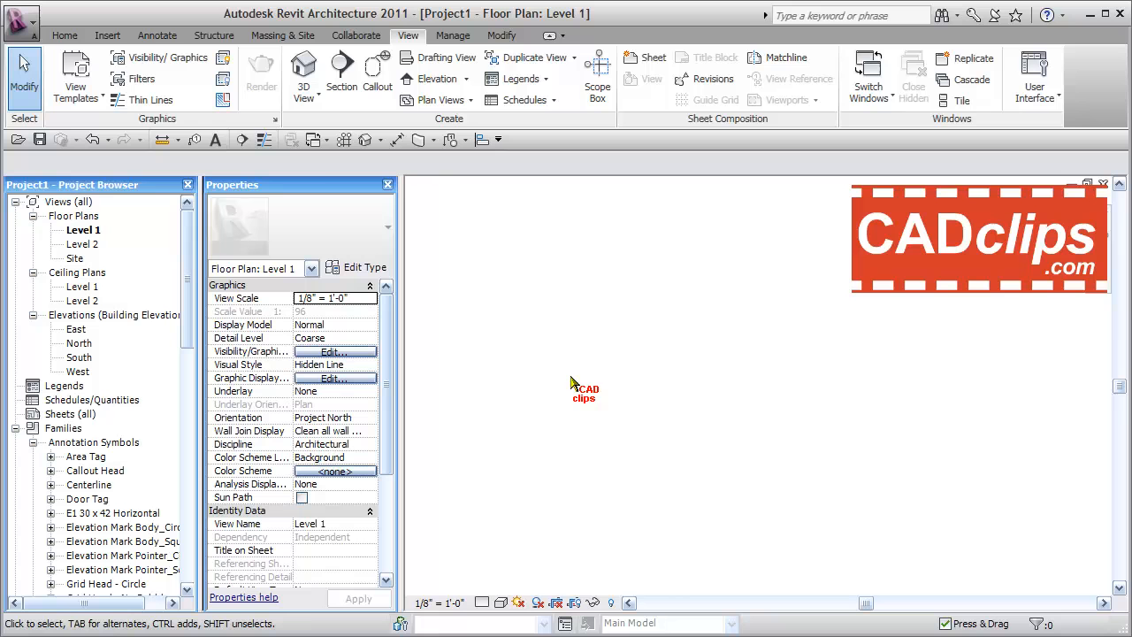
# Load Section Head - 1 point Filled.rfa from the library's Annotations folder into the project.
pyautogui.click(106, 35)
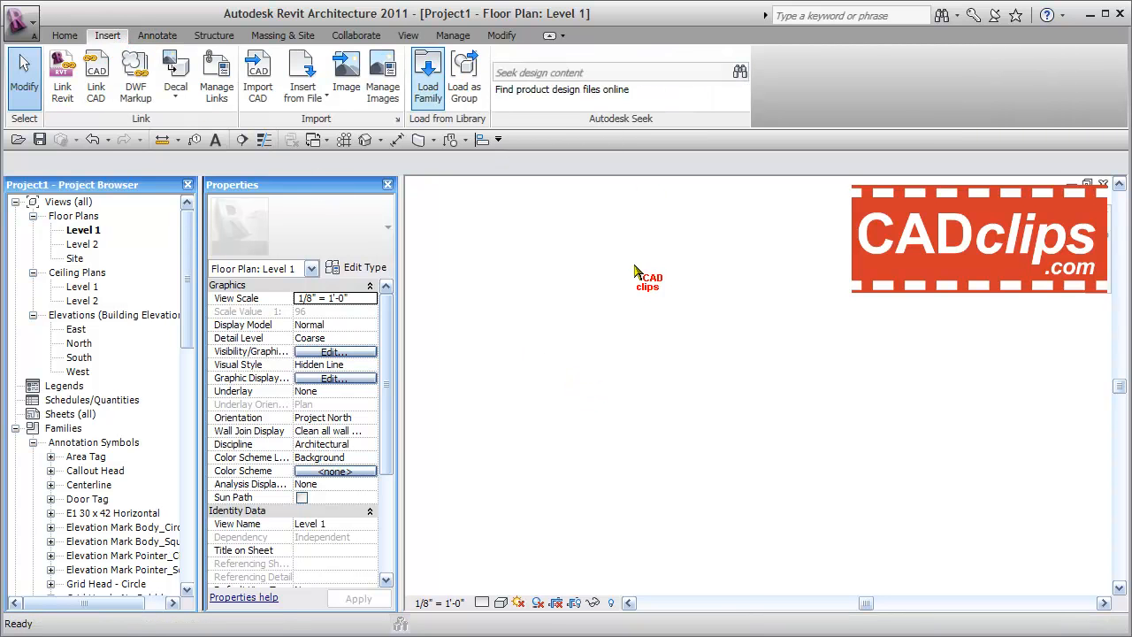
pyautogui.click(428, 74)
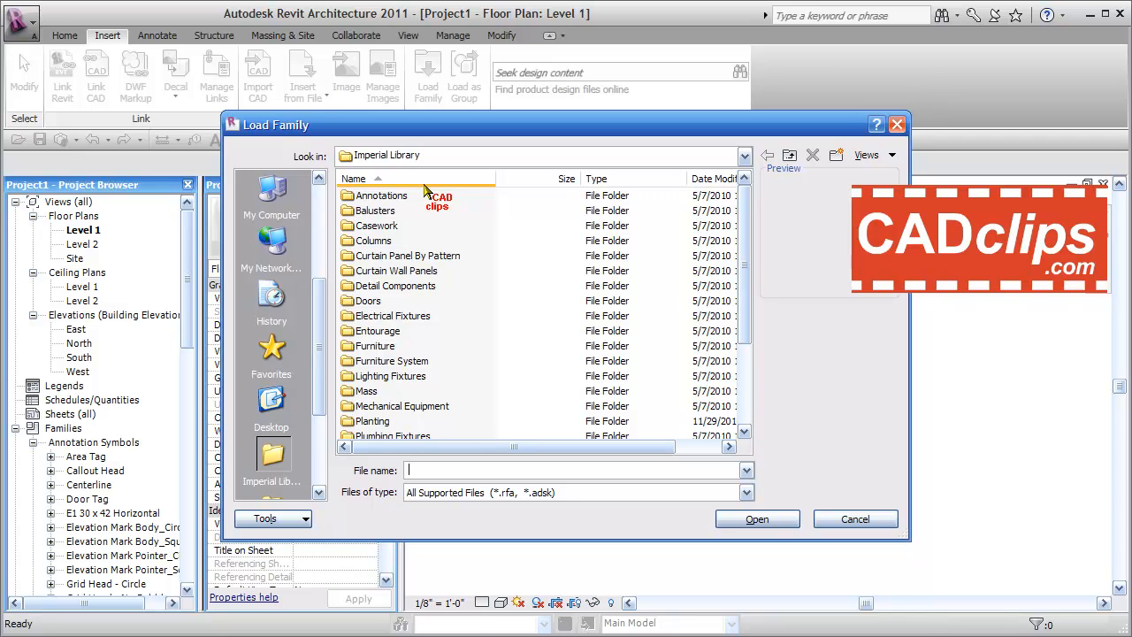
pyautogui.doubleClick(382, 195)
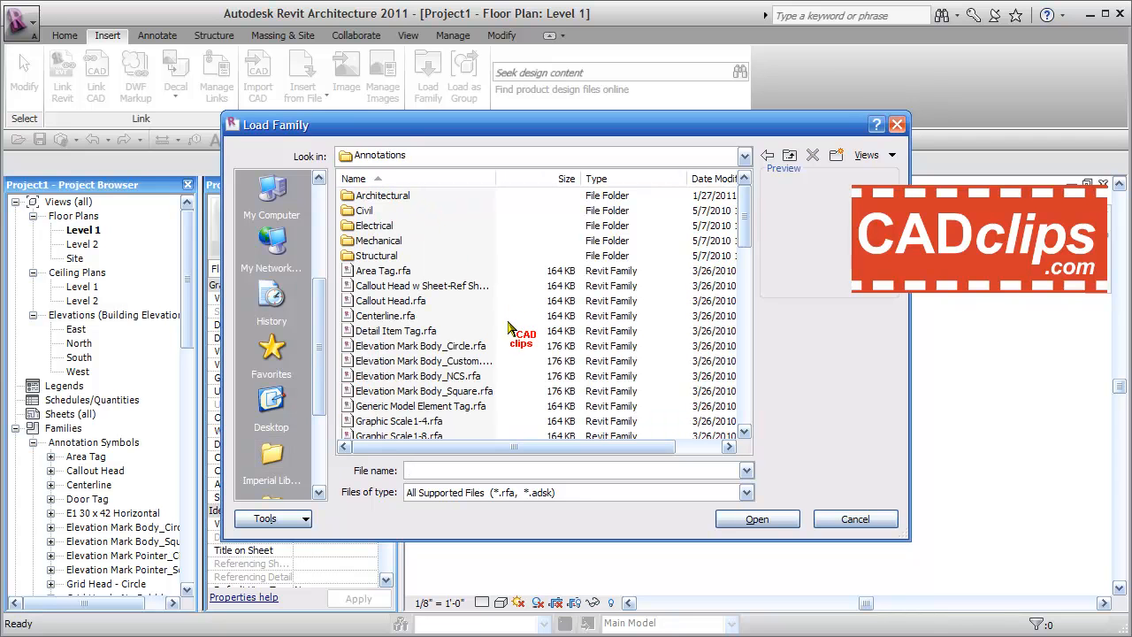
pyautogui.scroll(-3)
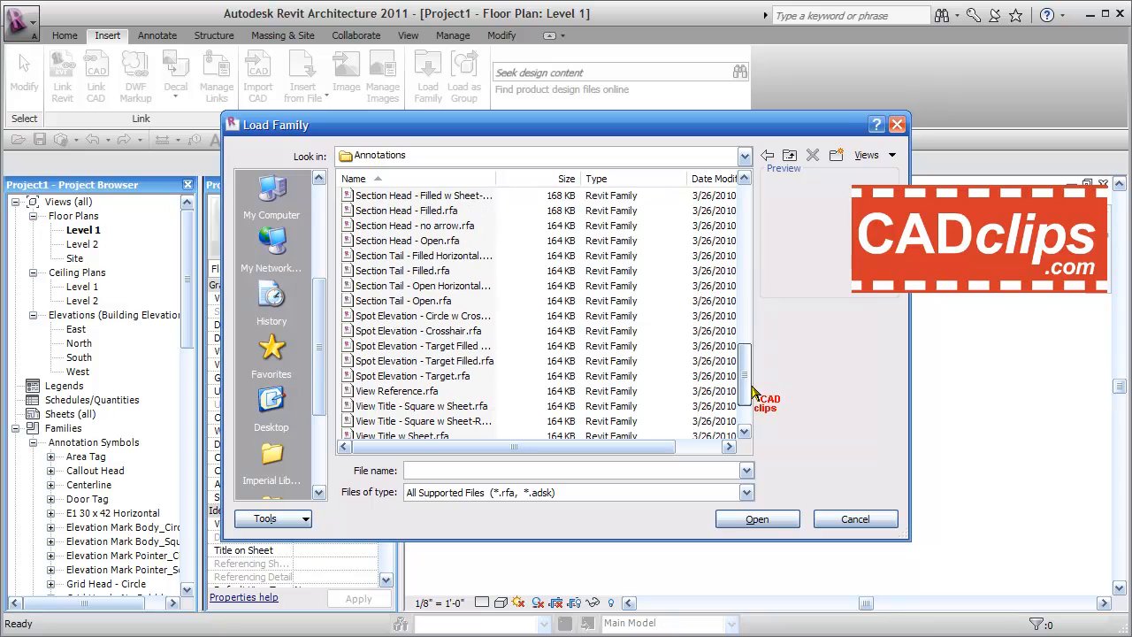
pyautogui.scroll(3)
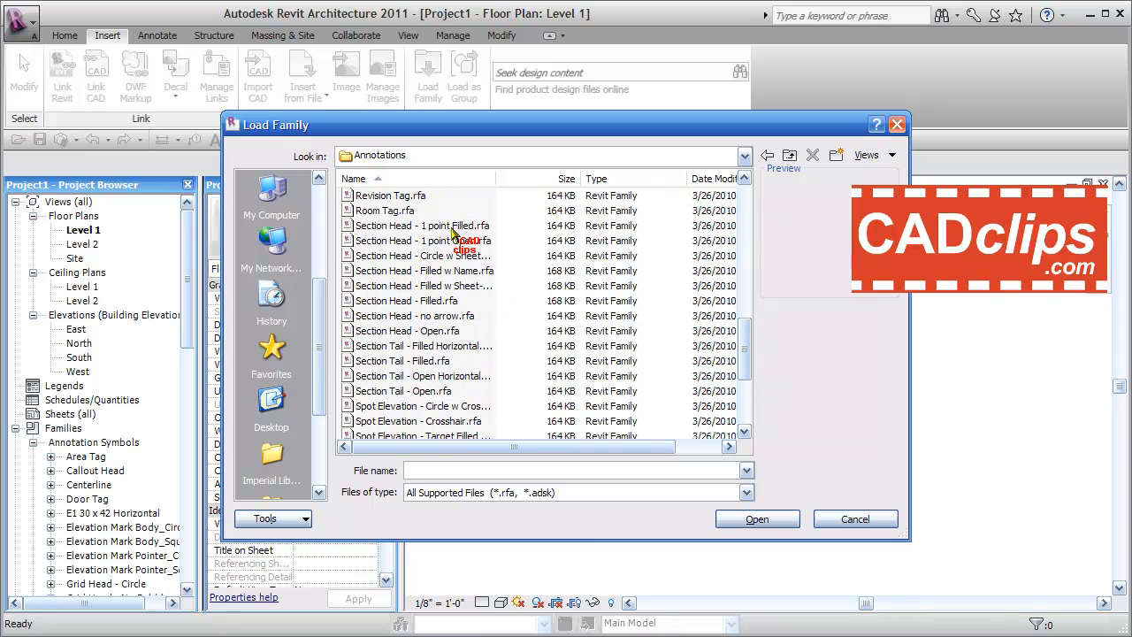
pyautogui.click(423, 226)
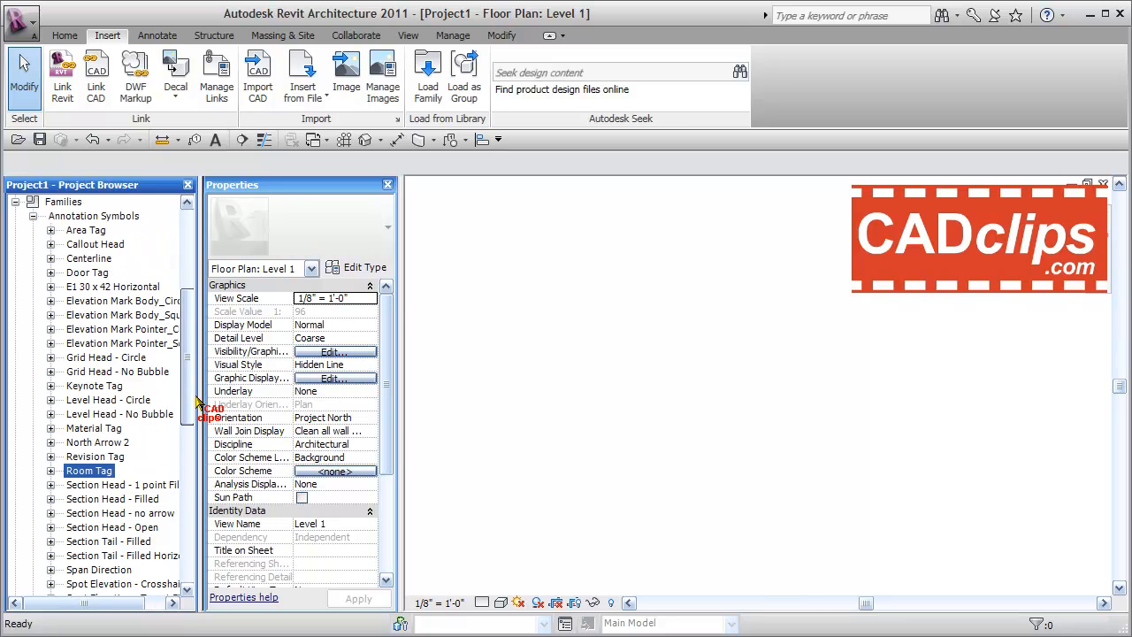
# Bring up the Section Tags type properties from Manage > Additional Settings.
pyautogui.scroll(-3)
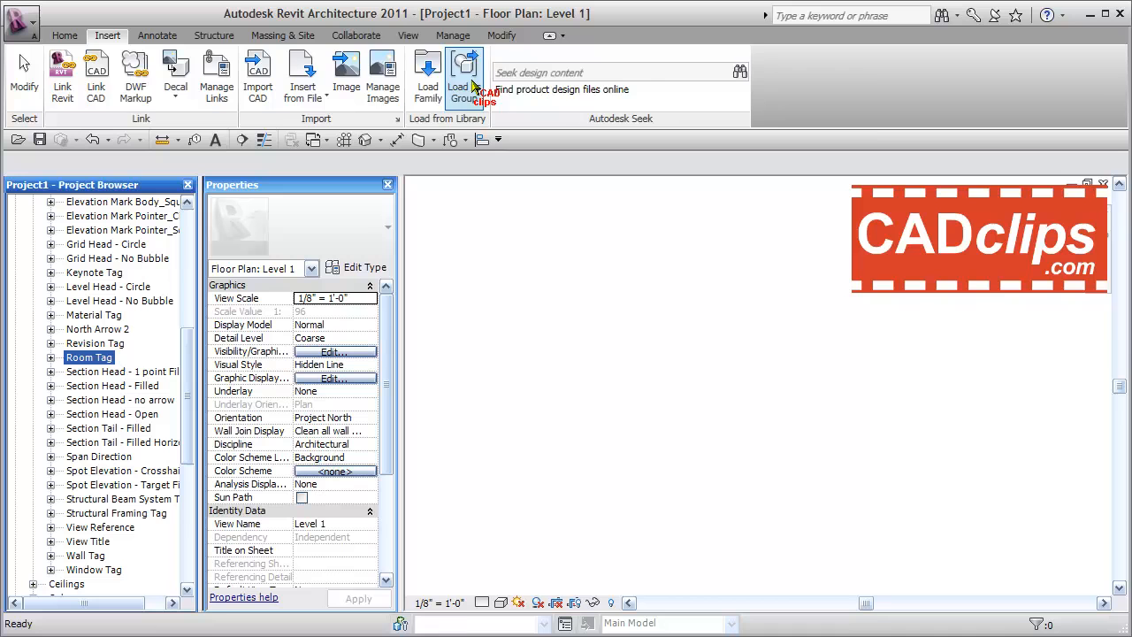
pyautogui.click(453, 36)
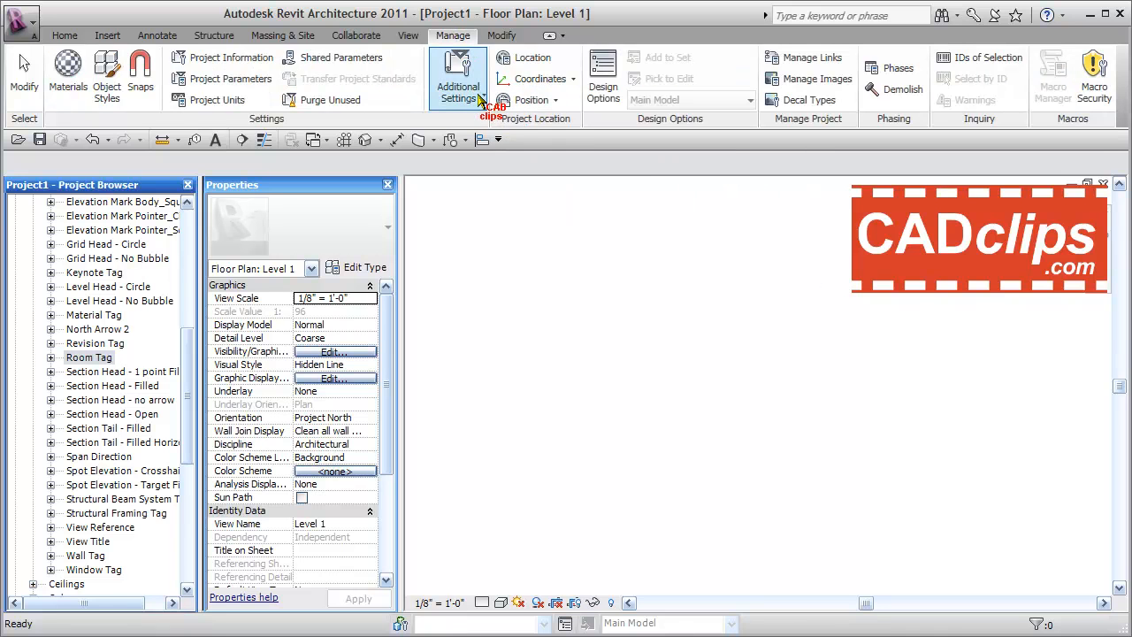
pyautogui.click(456, 80)
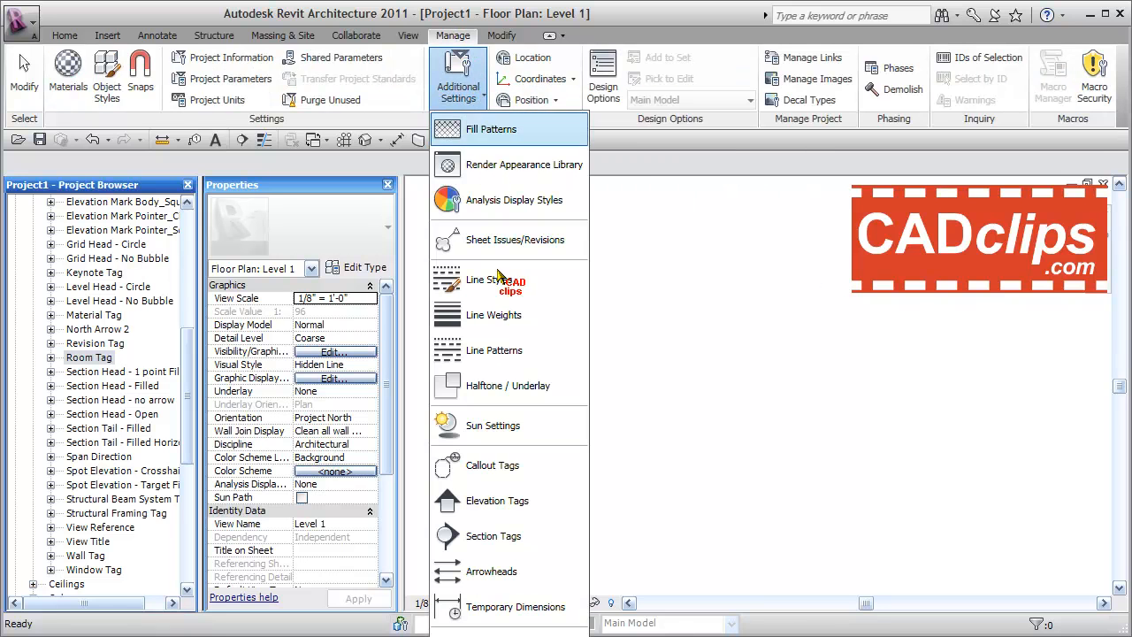
pyautogui.click(494, 536)
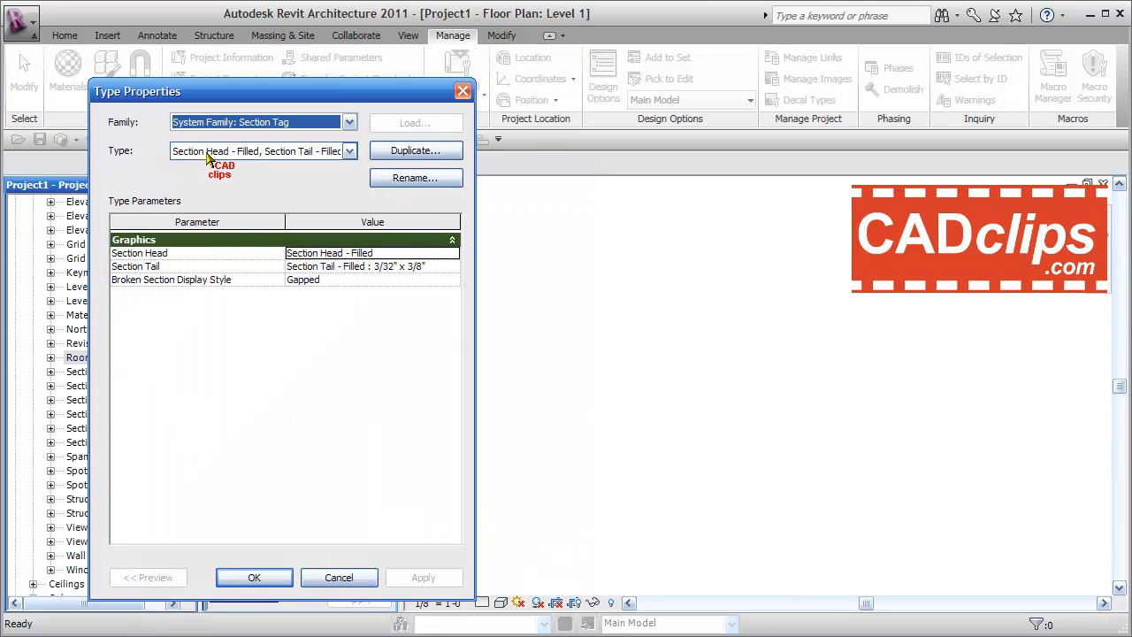
# Duplicate the section tag type and name it Section Head - Single Point.
pyautogui.click(350, 150)
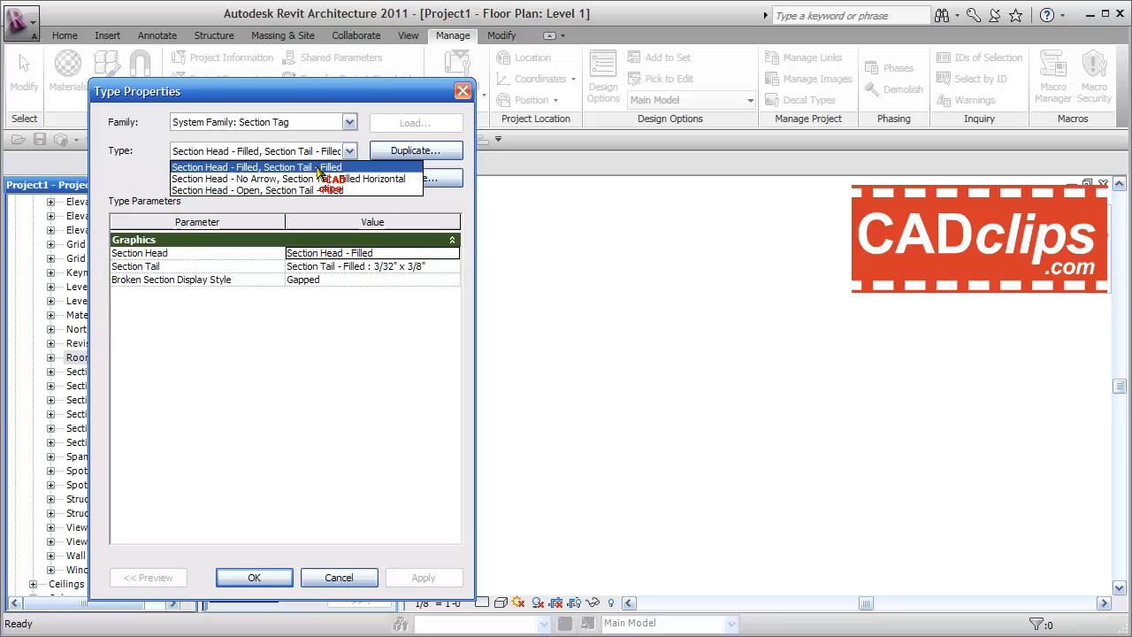
pyautogui.moveTo(269, 191)
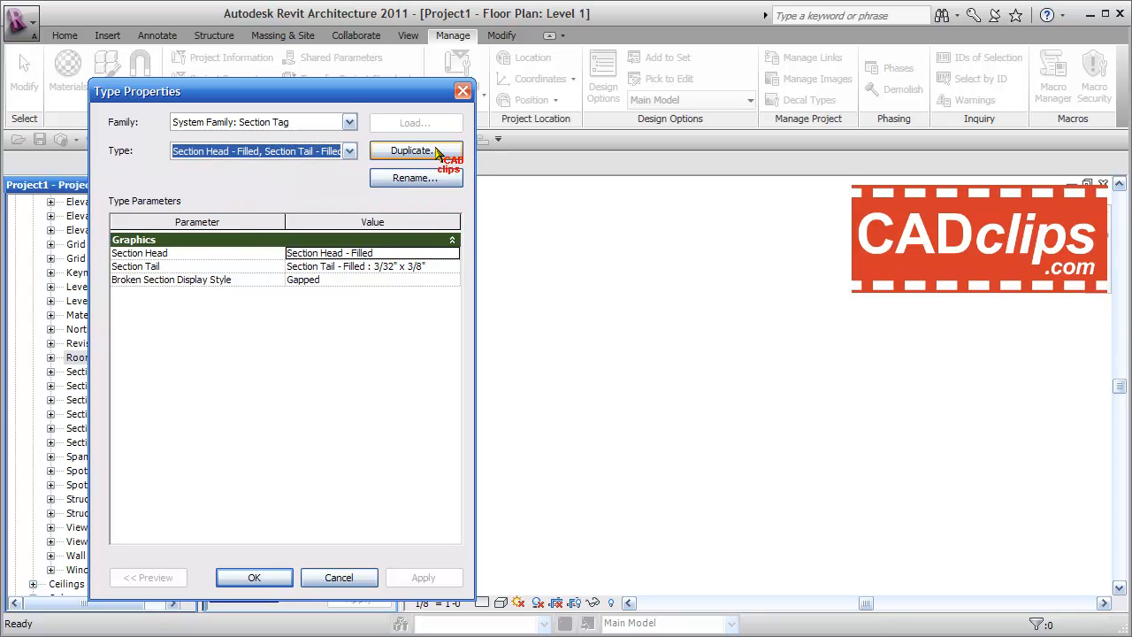
pyautogui.click(414, 151)
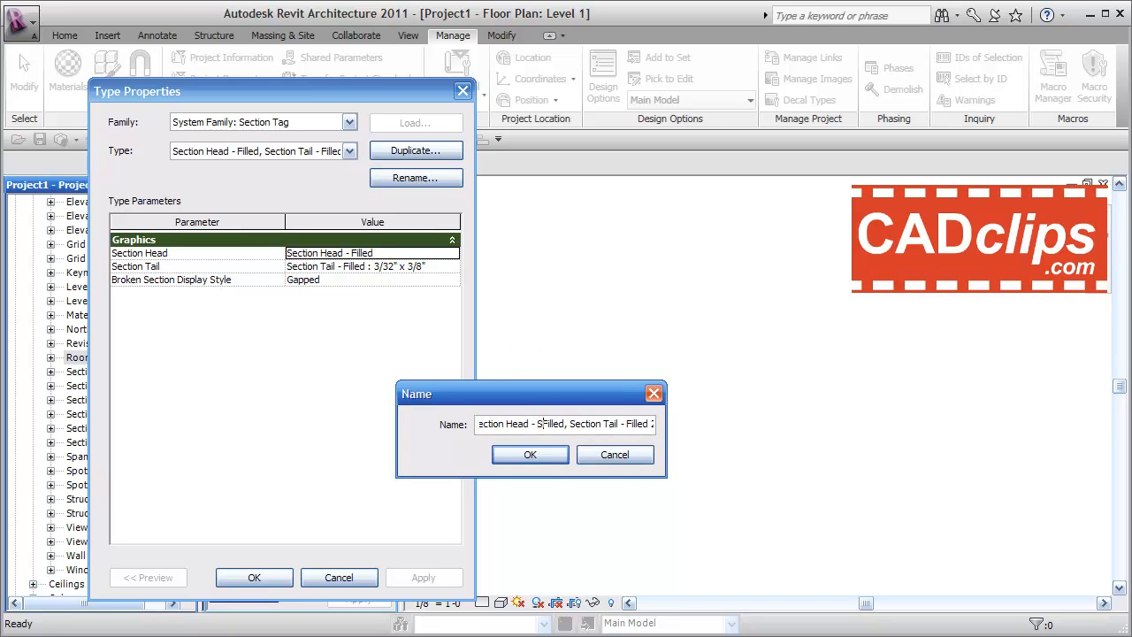
pyautogui.write('Single Point')
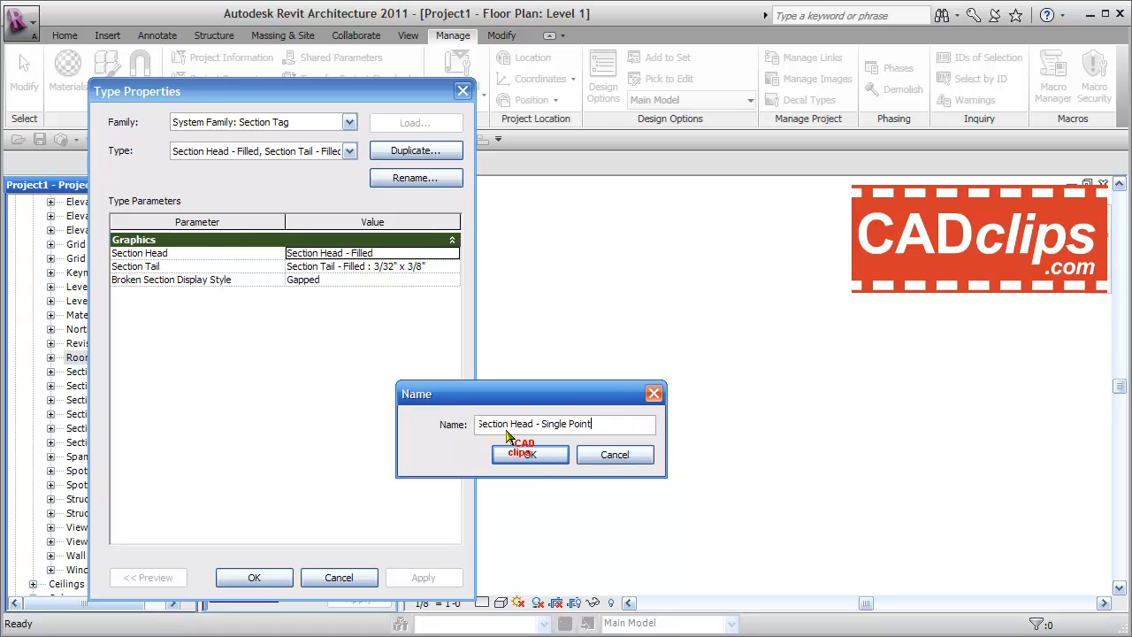
pyautogui.click(531, 453)
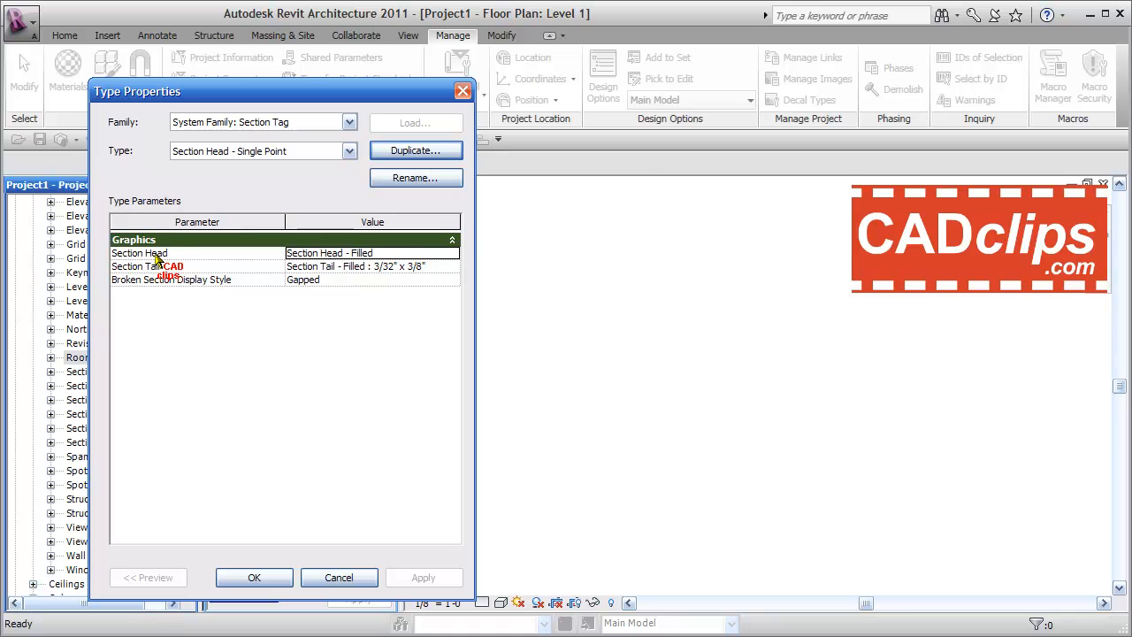
# Assign the Section Head - 1 point Filled head to the new type and apply it.
pyautogui.click(453, 253)
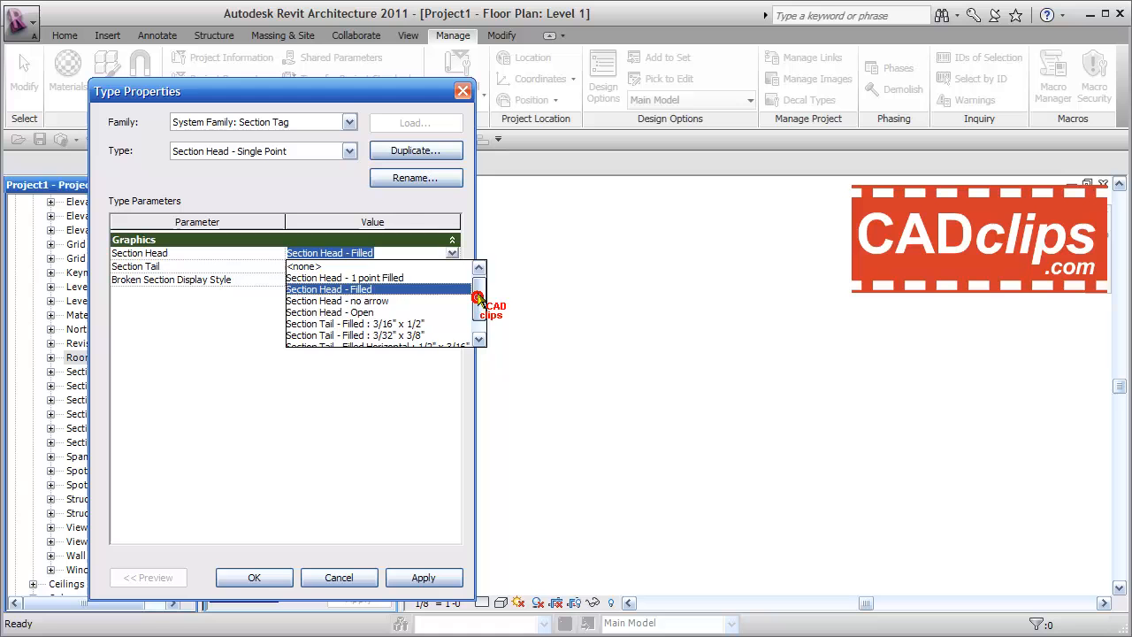
pyautogui.click(344, 276)
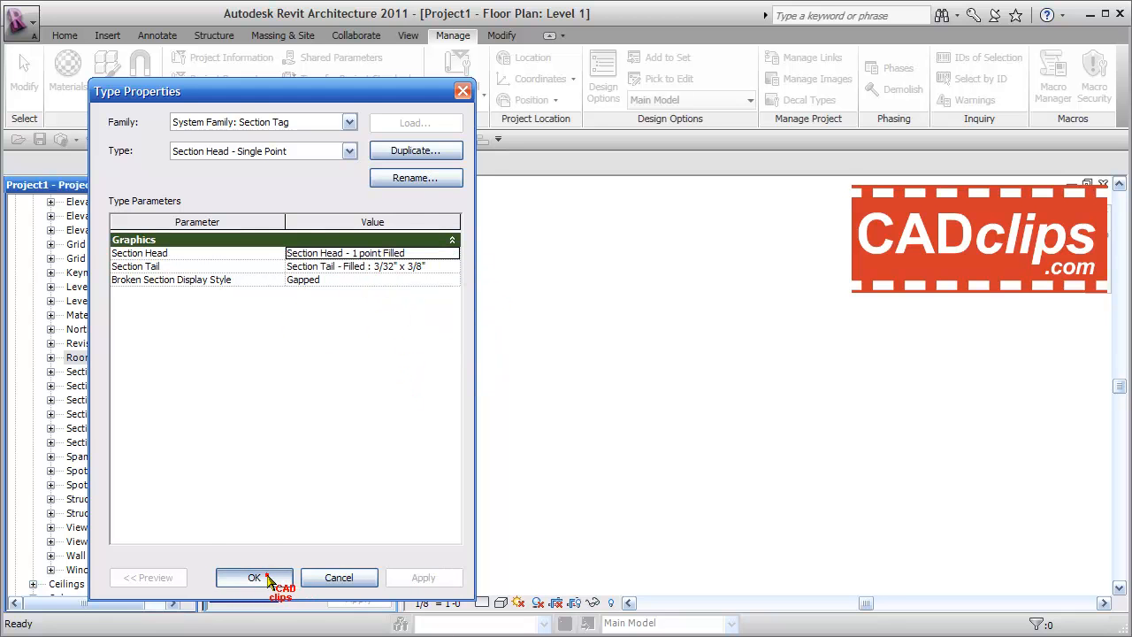
pyautogui.click(255, 576)
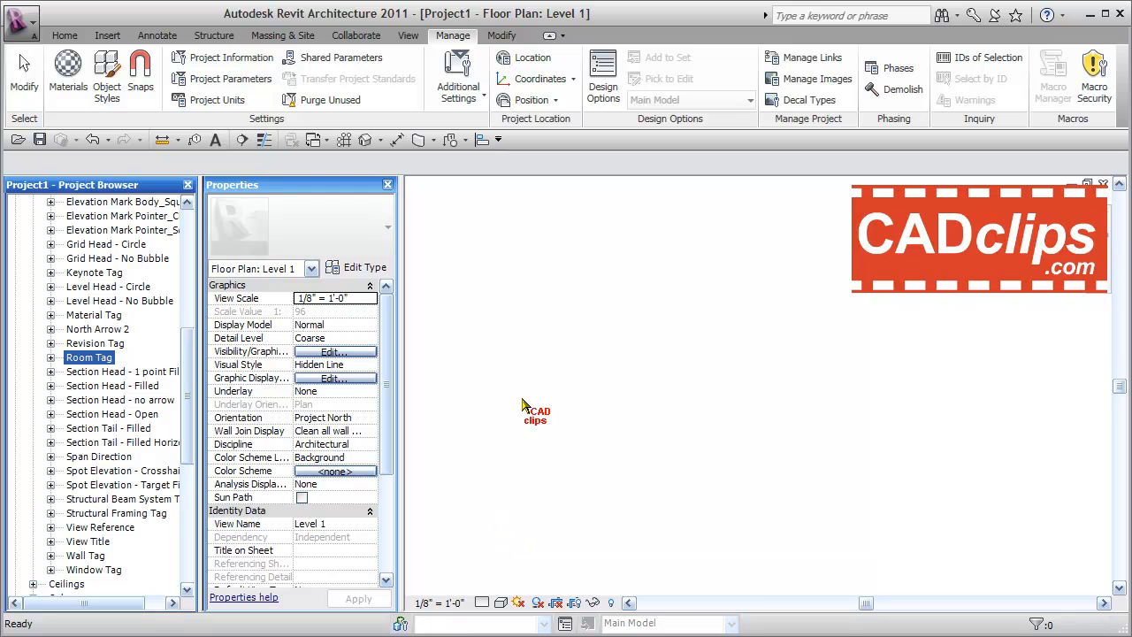
# Draw a building section across the Level 1 floor plan.
pyautogui.click(407, 36)
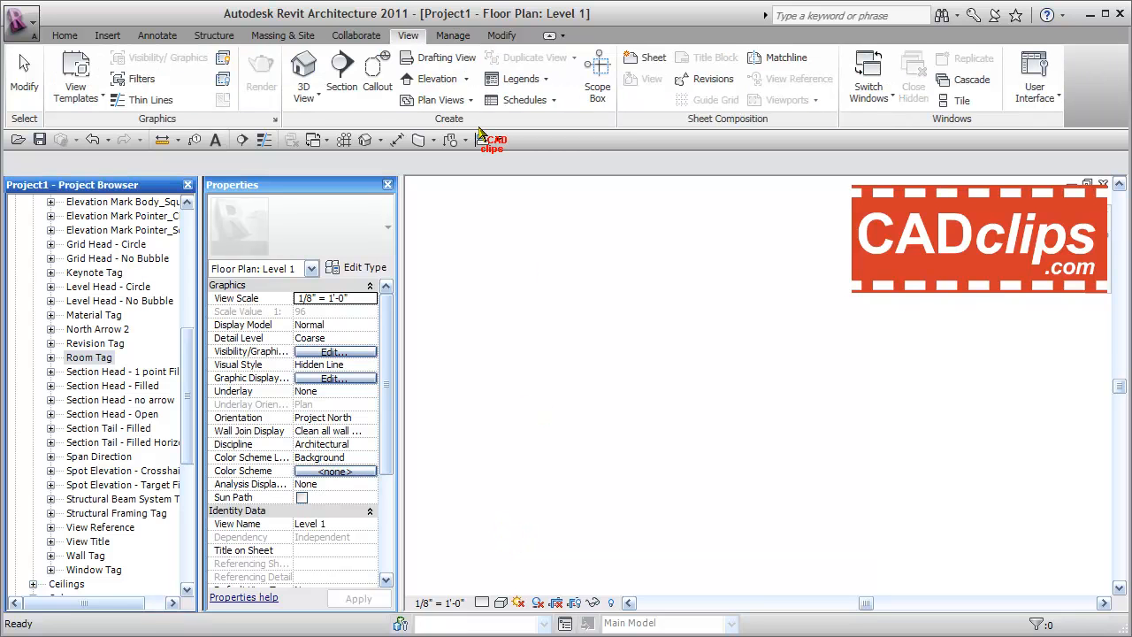
pyautogui.click(341, 72)
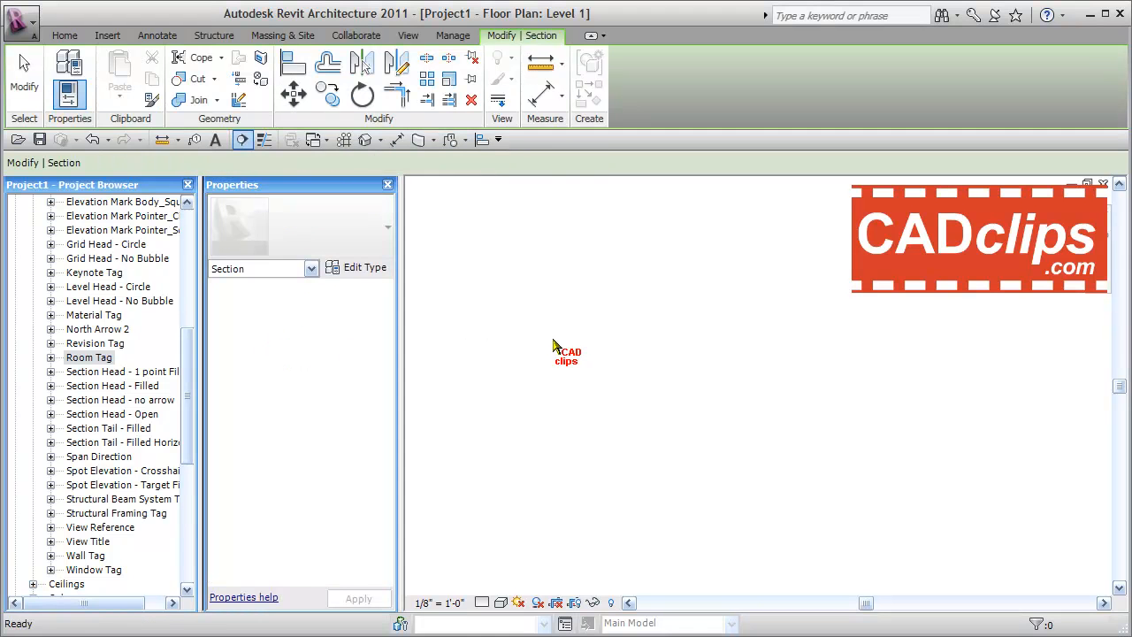
pyautogui.click(722, 340)
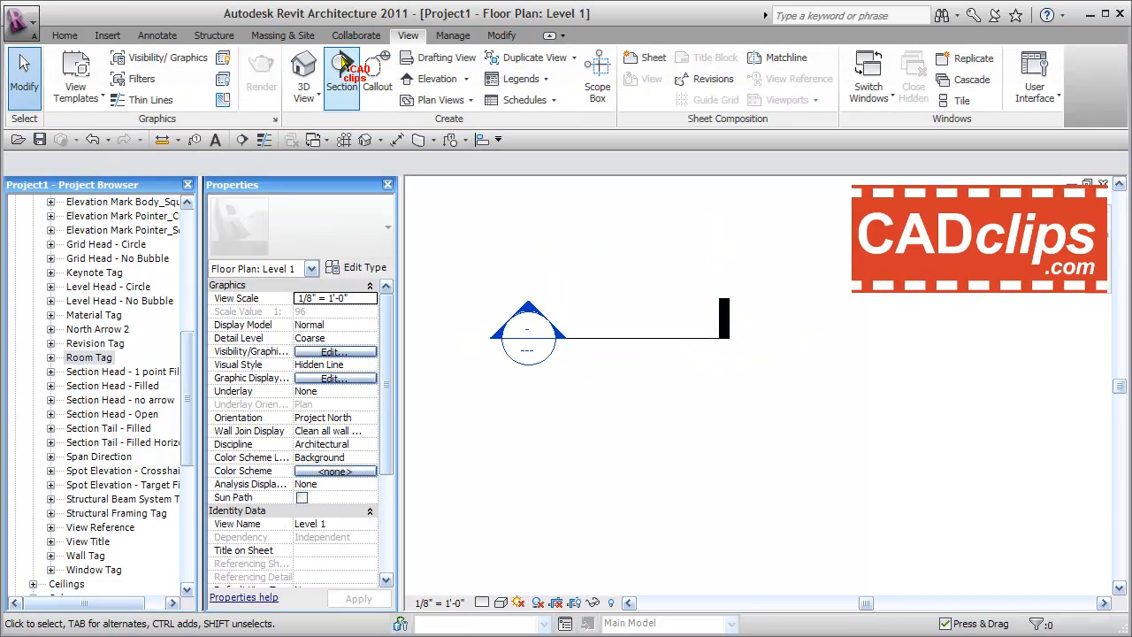
# Draw a second section below it using the Wall Section type.
pyautogui.click(342, 71)
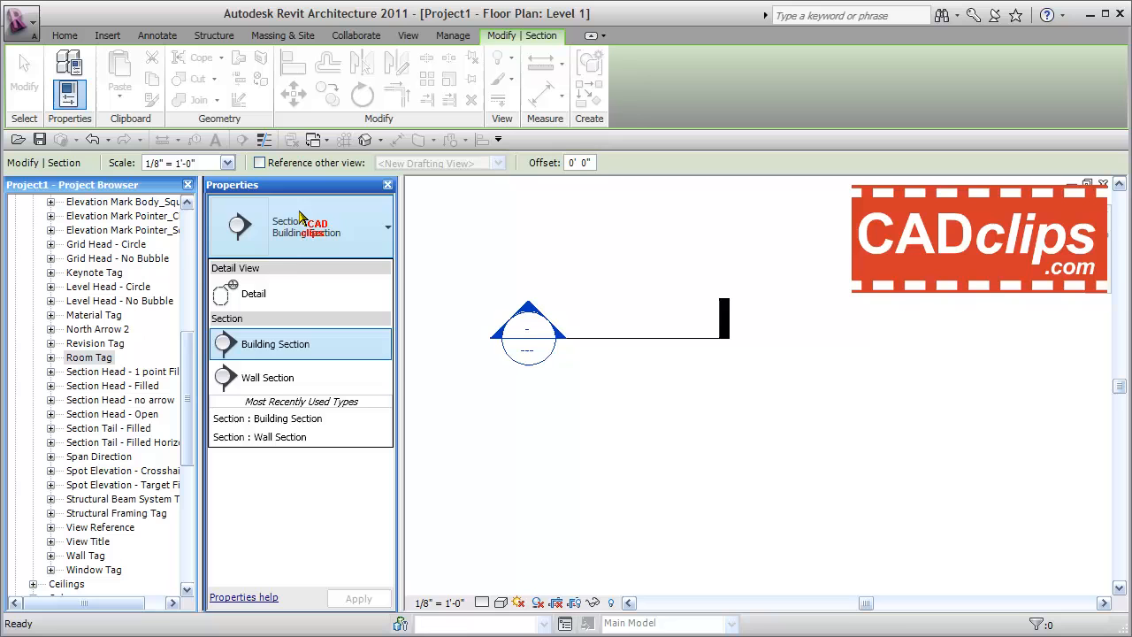
pyautogui.click(269, 379)
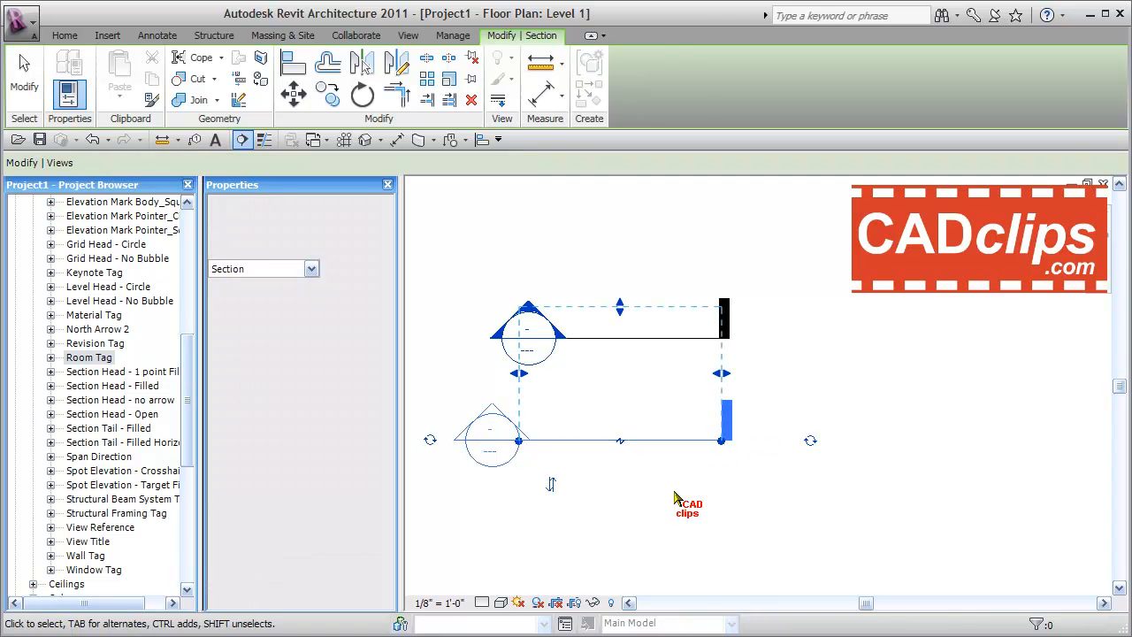
pyautogui.click(407, 35)
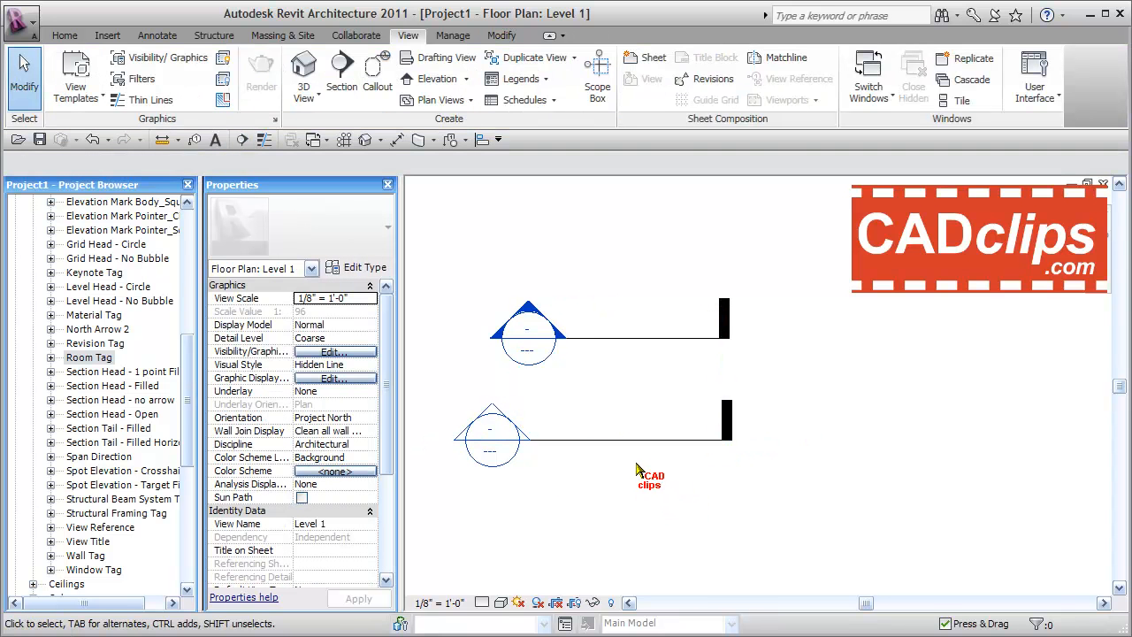
# Set the wall section type's Section Tag to Section Head - Single Point, then select the building section.
pyautogui.click(492, 433)
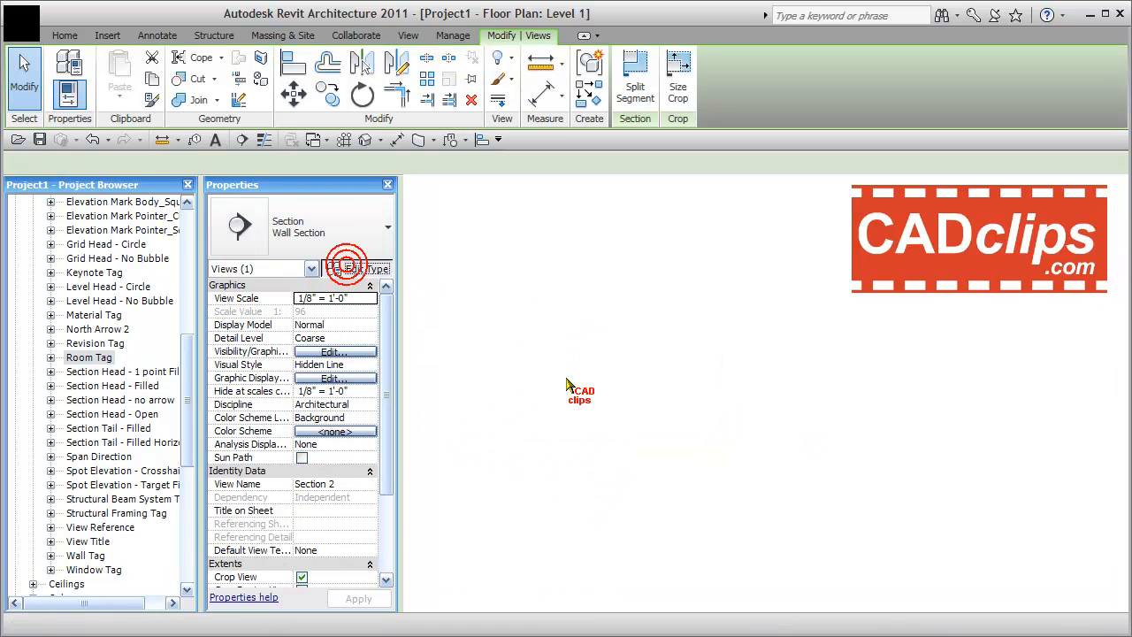
pyautogui.click(371, 269)
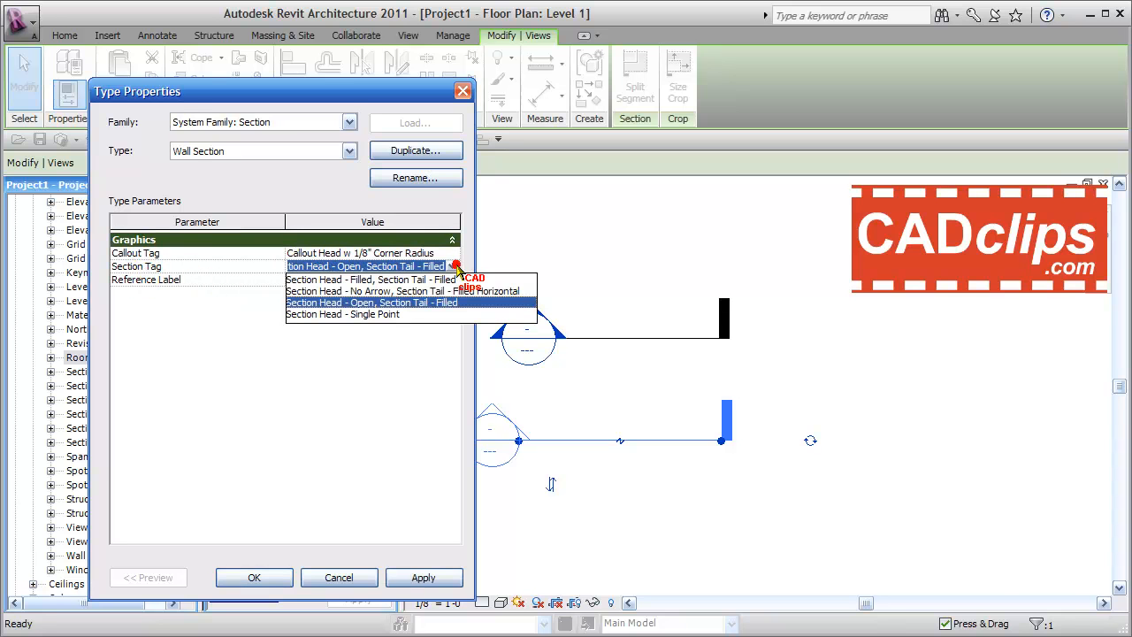
pyautogui.moveTo(353, 313)
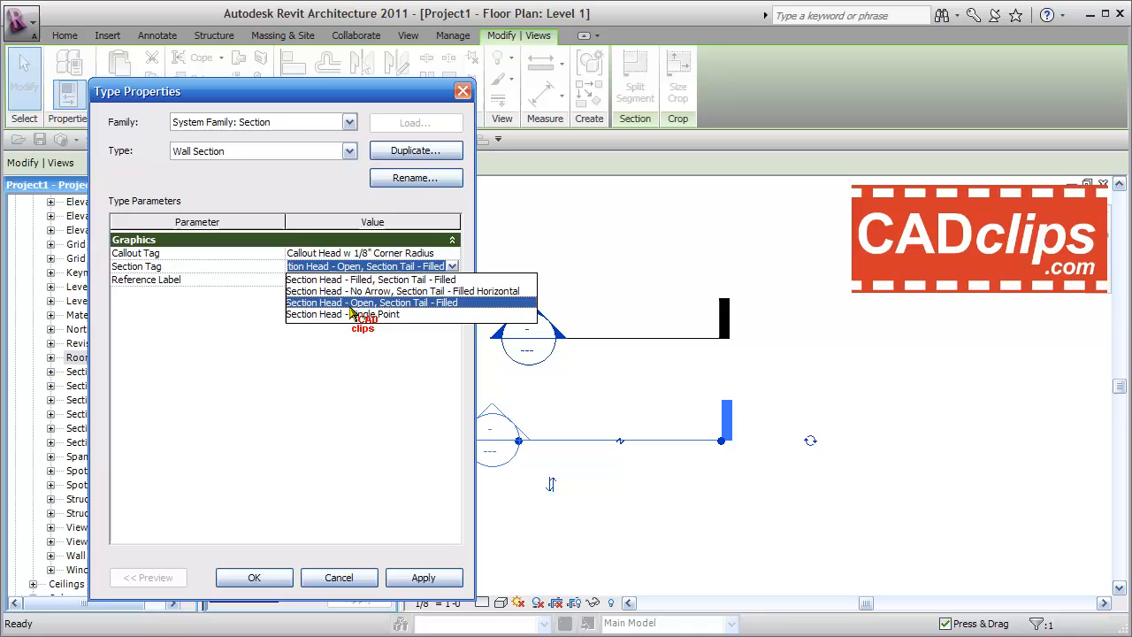
pyautogui.click(345, 315)
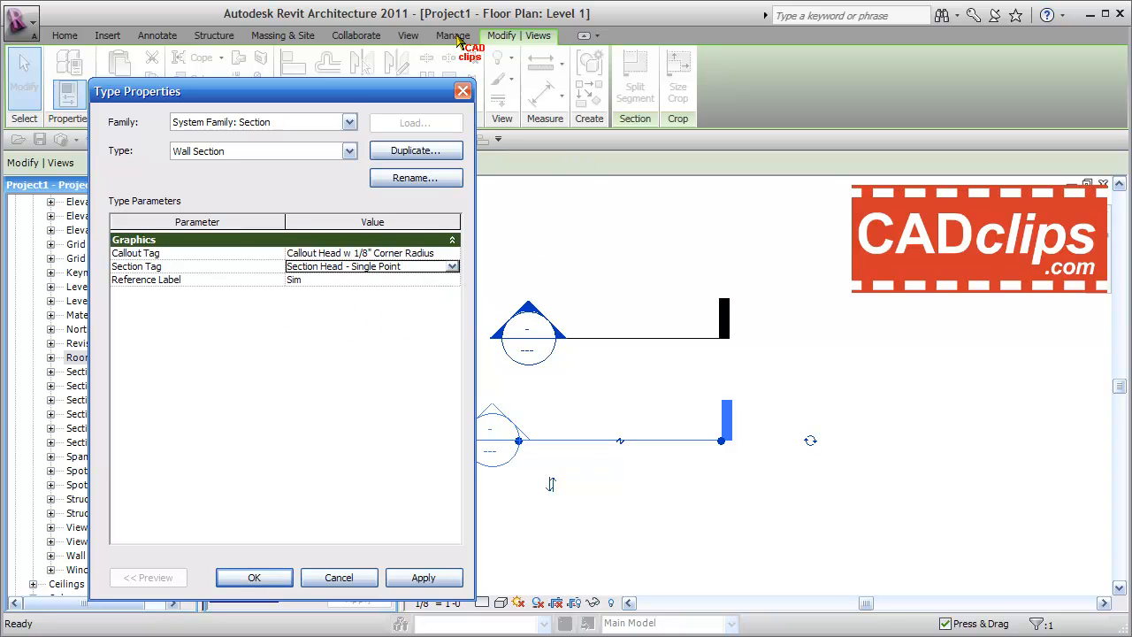
pyautogui.moveTo(640, 538)
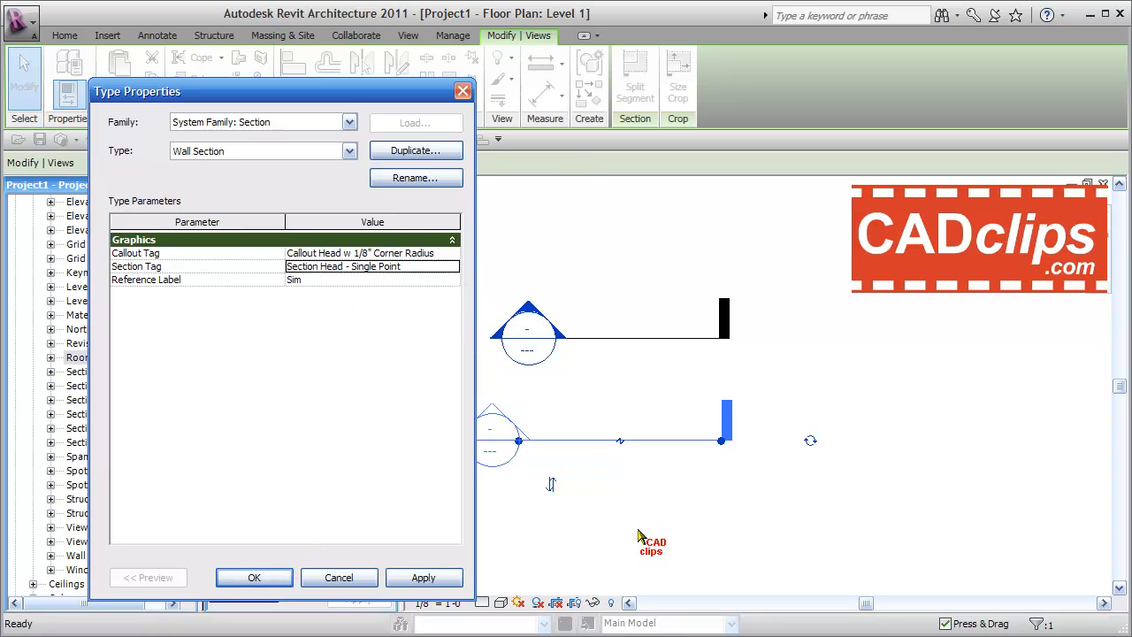
pyautogui.click(254, 577)
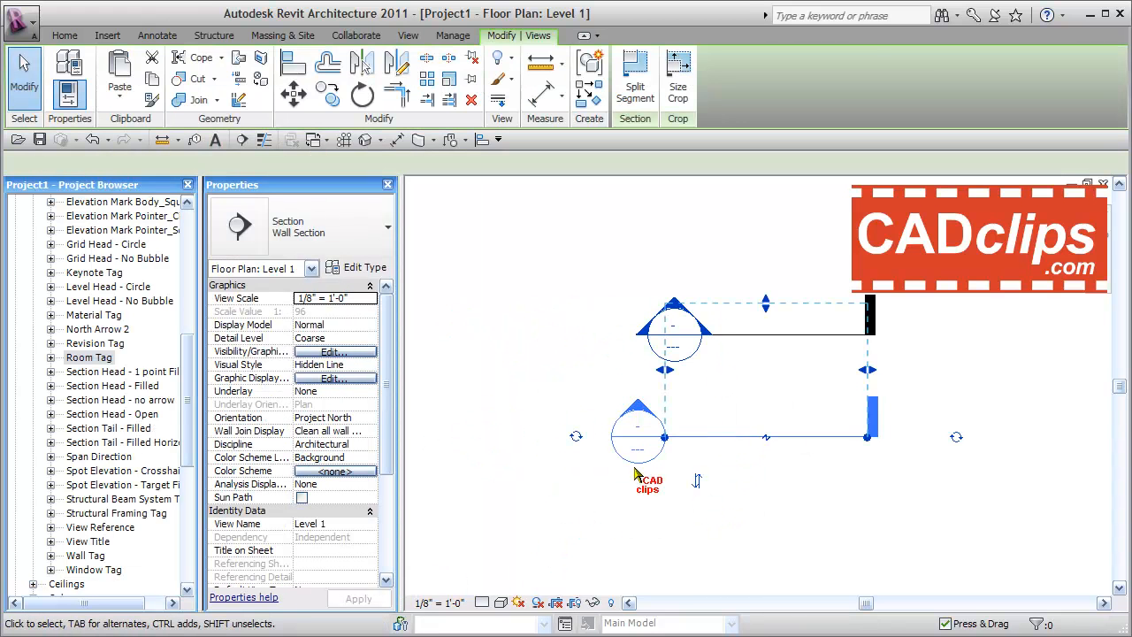
pyautogui.click(407, 35)
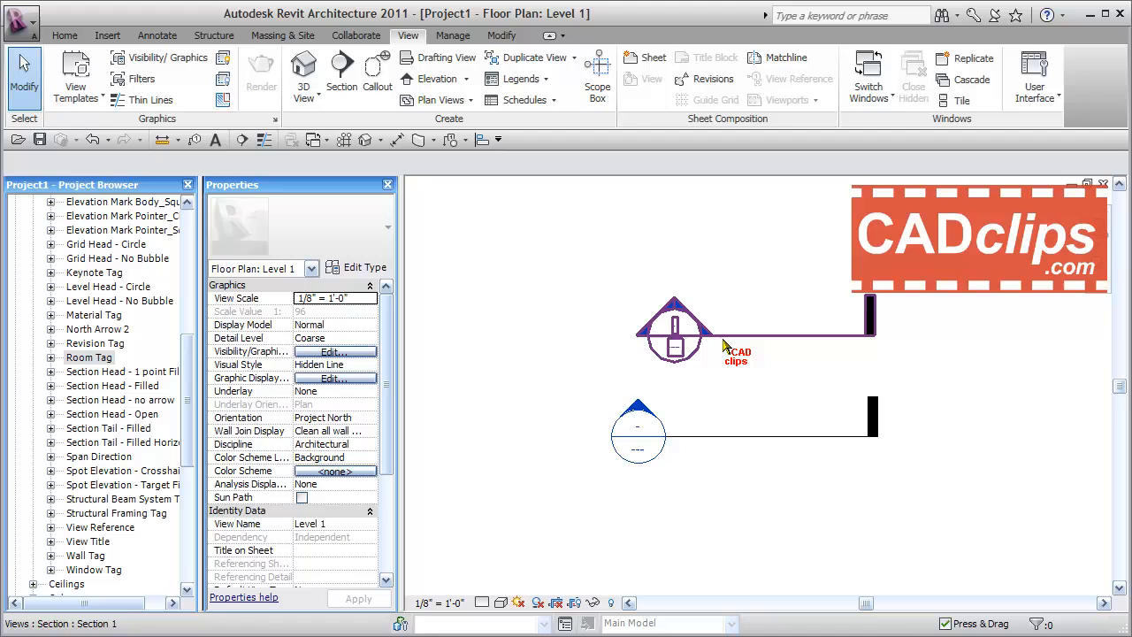
pyautogui.click(675, 331)
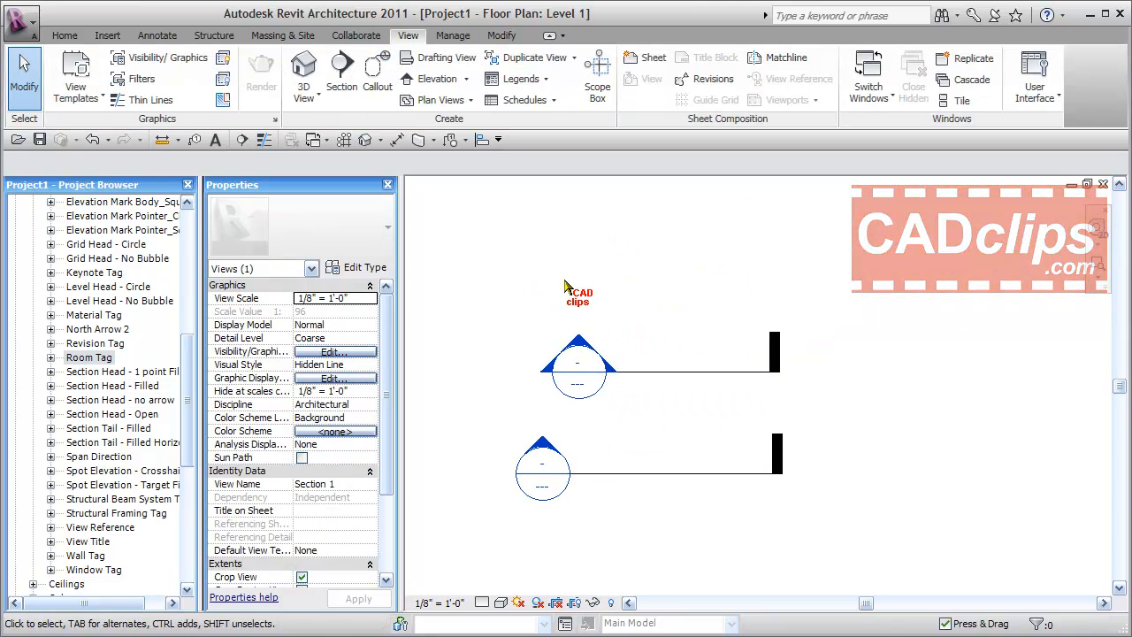